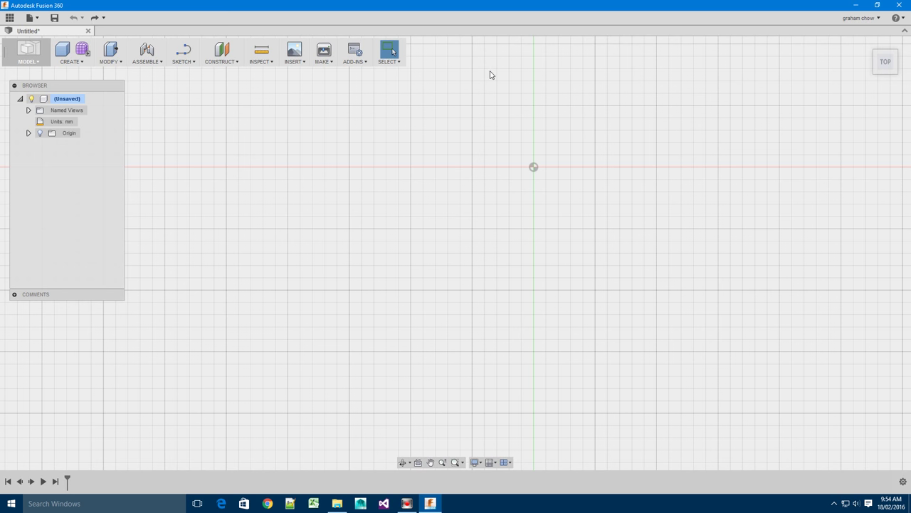
Run the SpurGearCreator add-in from the Scripts and Add-Ins manager's Add-Ins list
{"action": "left_click", "coordinate": [354, 53]}
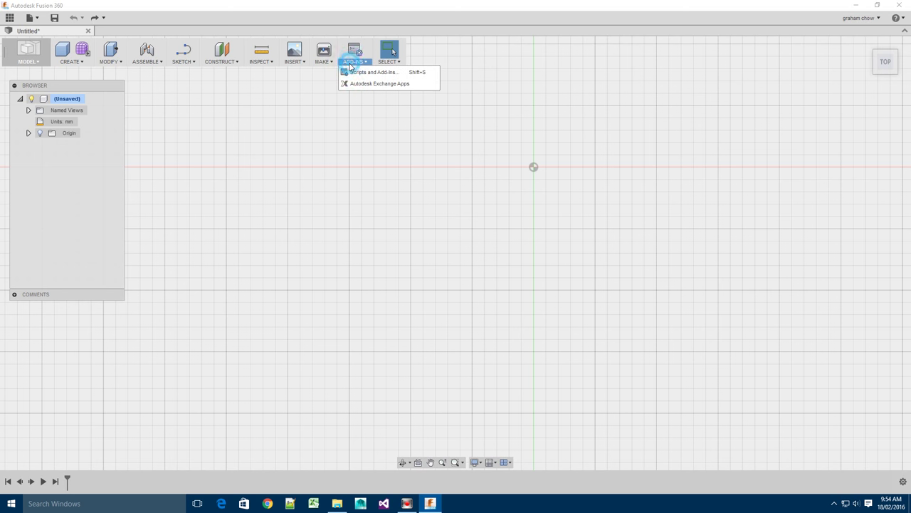
{"action": "left_click", "coordinate": [373, 72]}
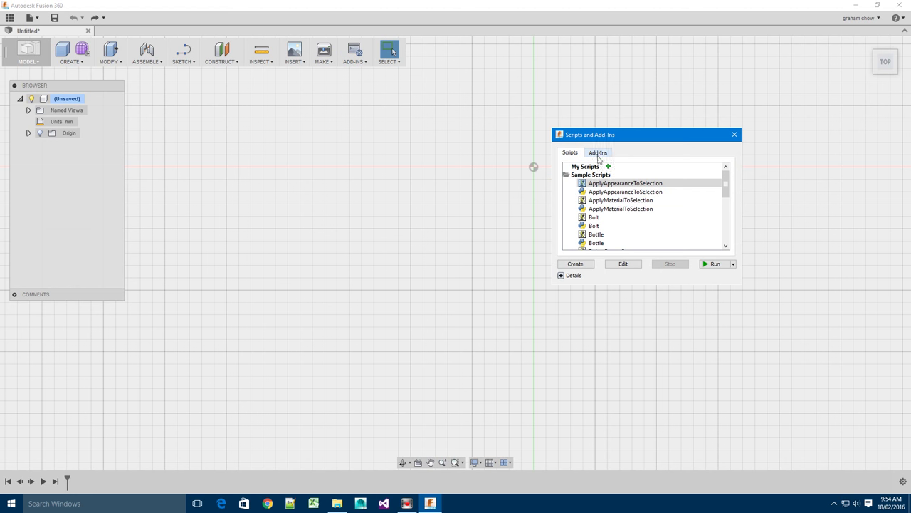
{"action": "left_click", "coordinate": [598, 152]}
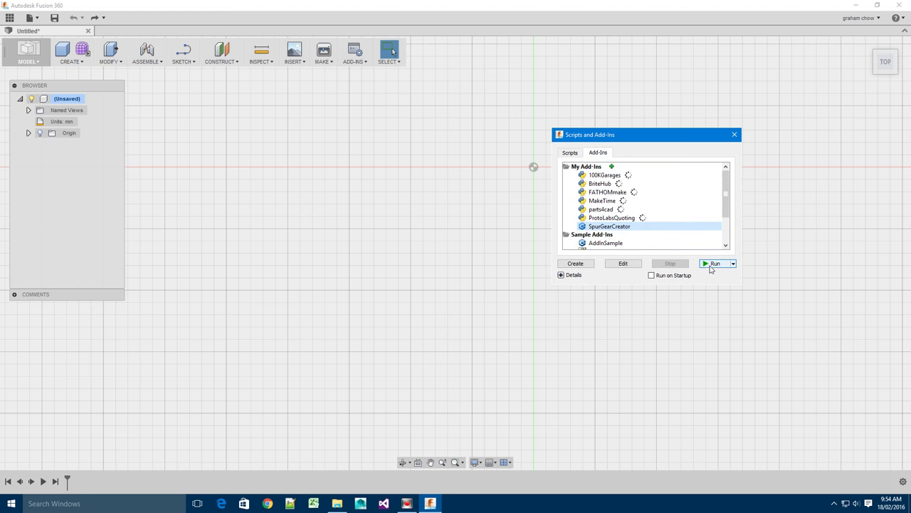
{"action": "mouse_move", "coordinate": [715, 264]}
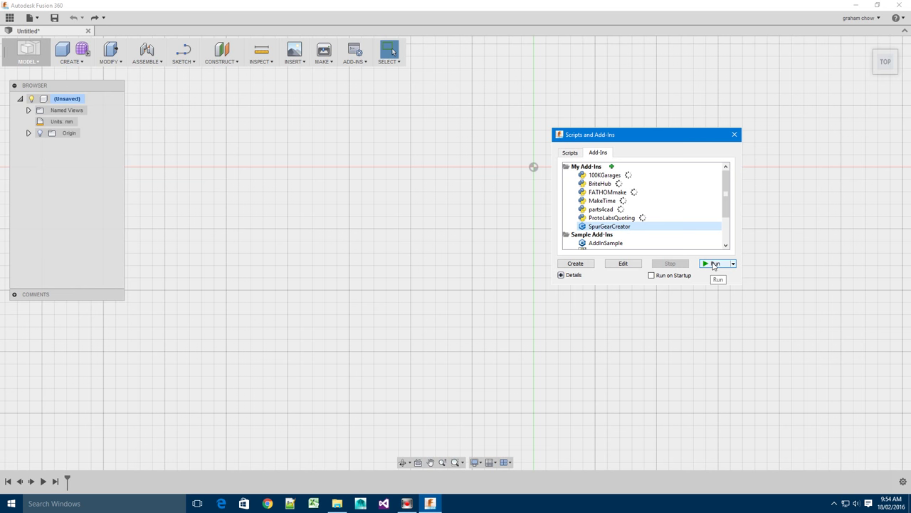
{"action": "left_click", "coordinate": [715, 263]}
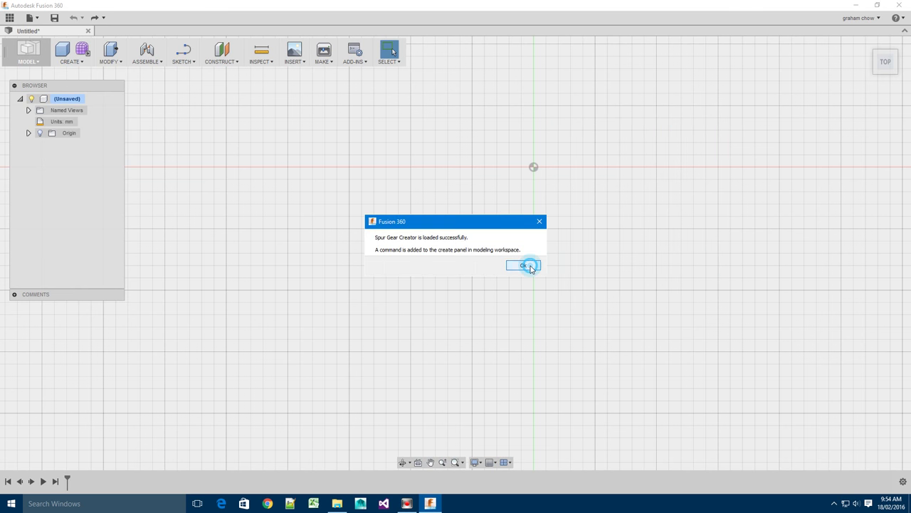
Dismiss the loaded confirmation and start the Spur Gear Creator with its default 16-tooth, 4 mm module gear
{"action": "left_click", "coordinate": [524, 265]}
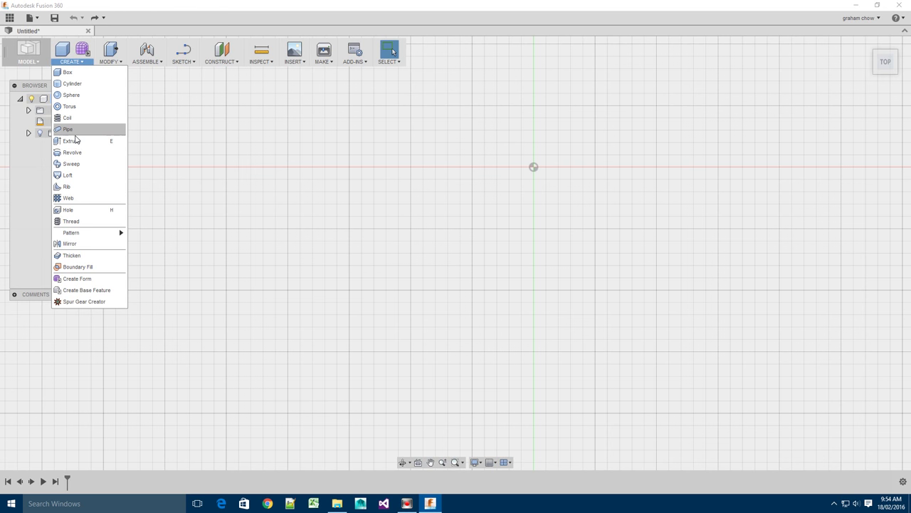
{"action": "mouse_move", "coordinate": [84, 302]}
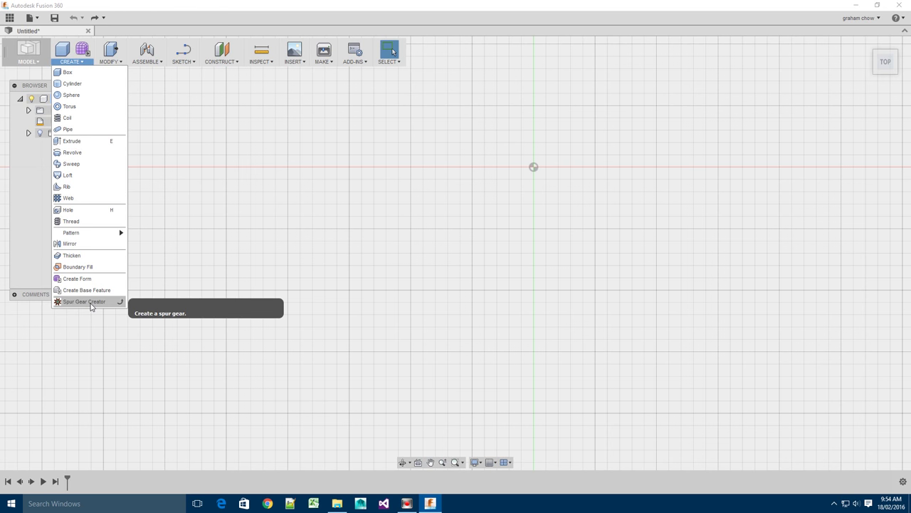
{"action": "left_click", "coordinate": [84, 301]}
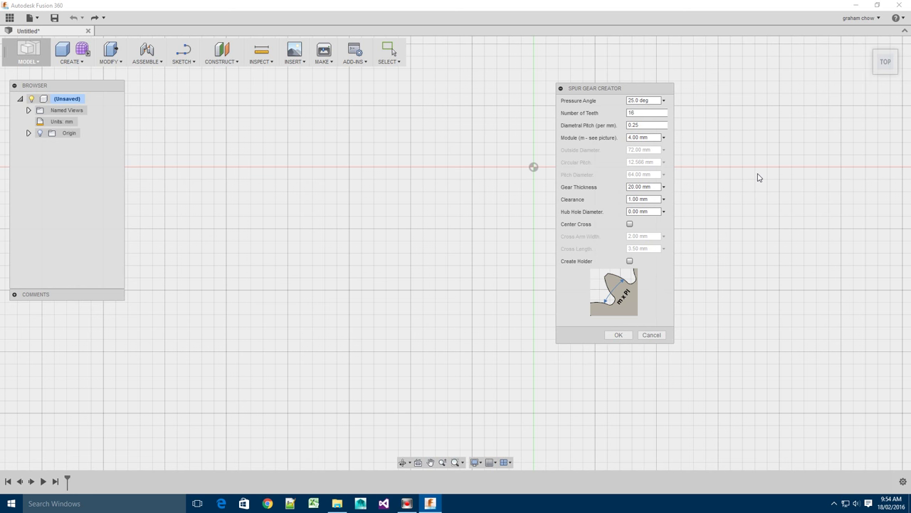
{"action": "mouse_move", "coordinate": [635, 71]}
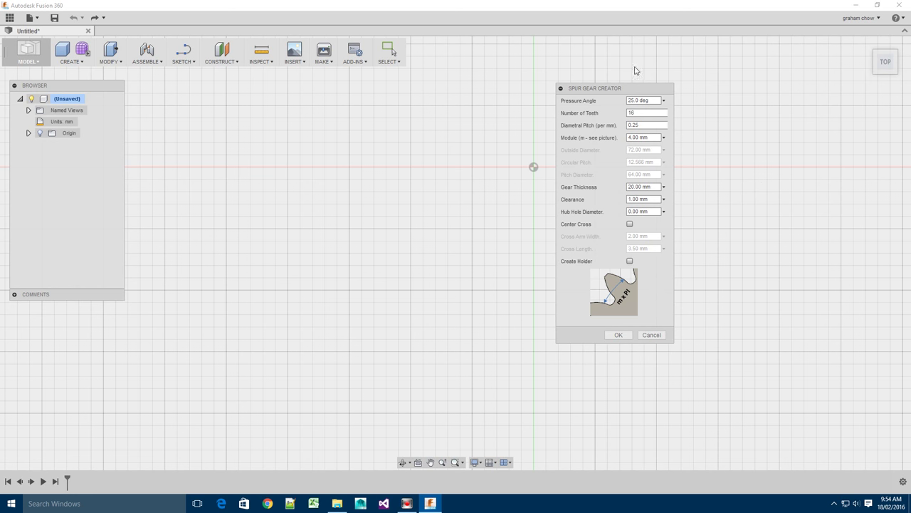
{"action": "mouse_move", "coordinate": [611, 90]}
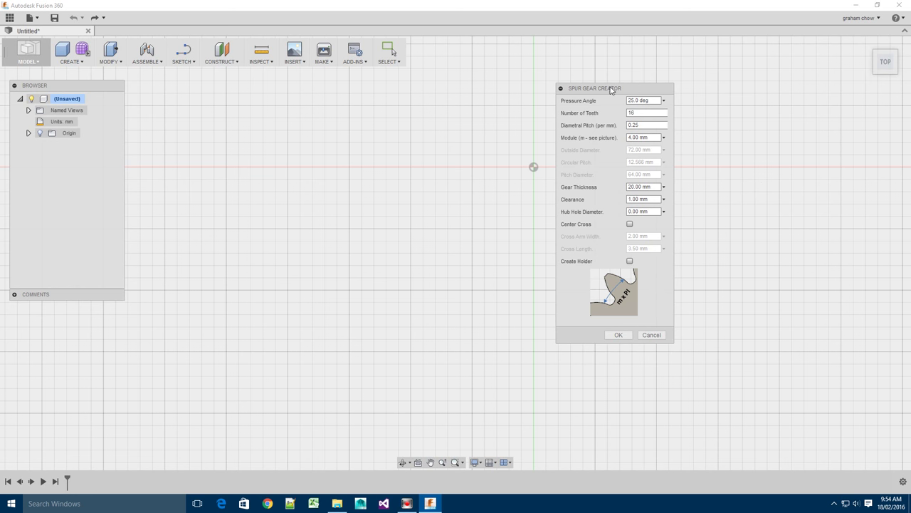
{"action": "left_click", "coordinate": [645, 113]}
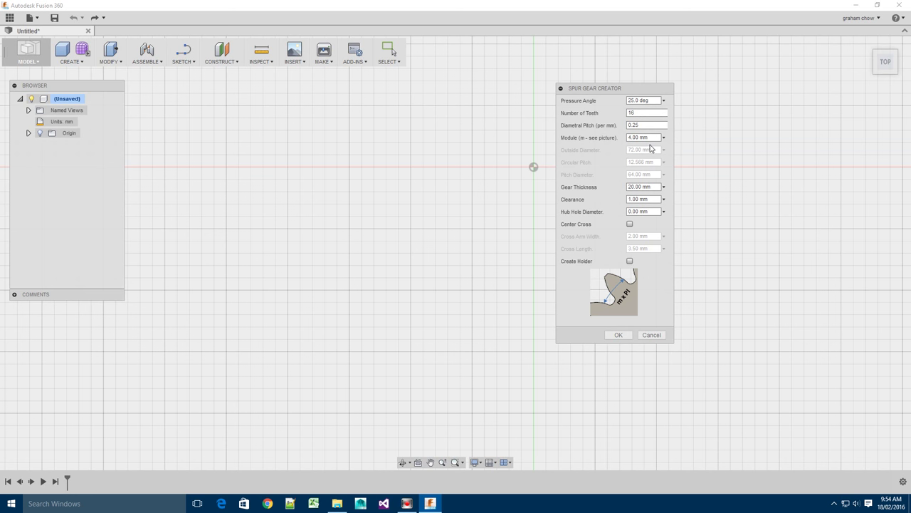
{"action": "left_click", "coordinate": [643, 137]}
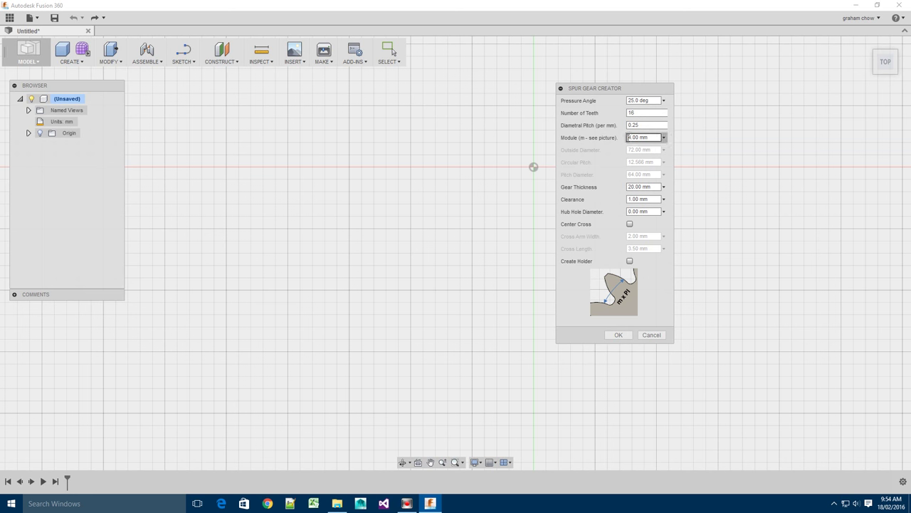
{"action": "left_click", "coordinate": [644, 112]}
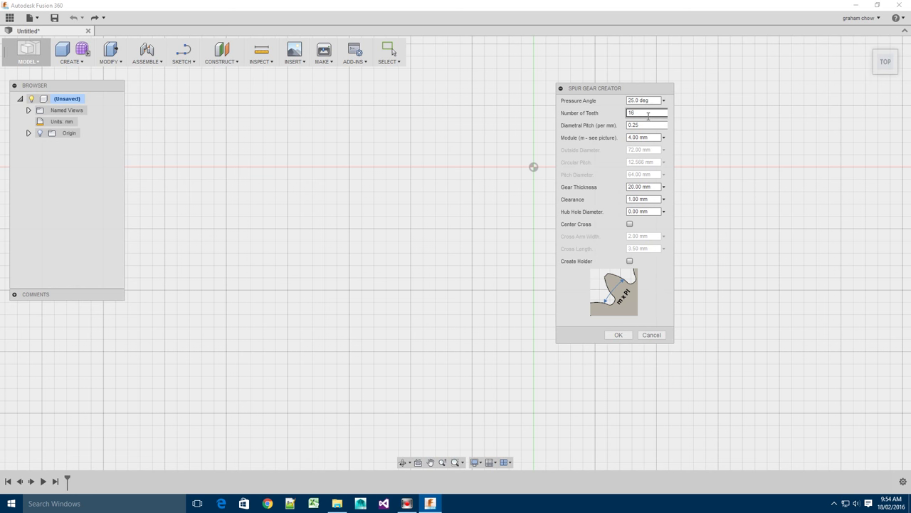
{"action": "left_click", "coordinate": [645, 124]}
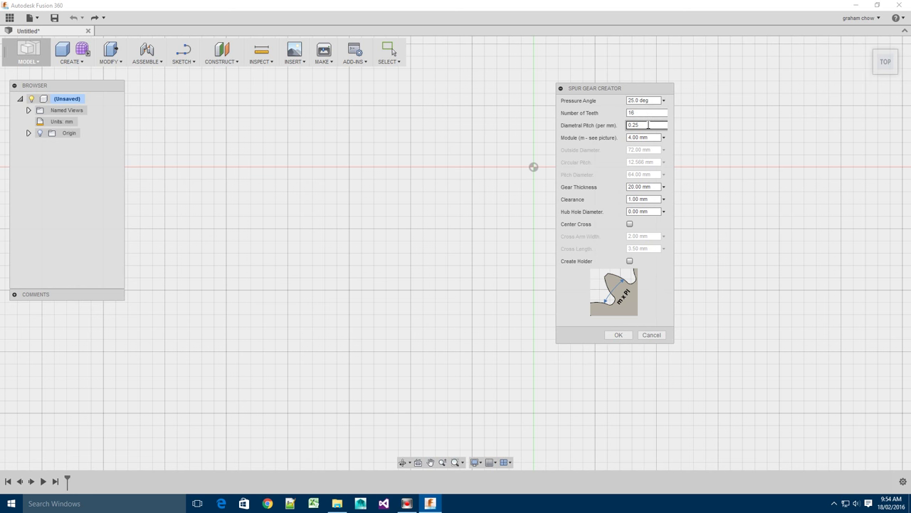
{"action": "type", "text": "1"}
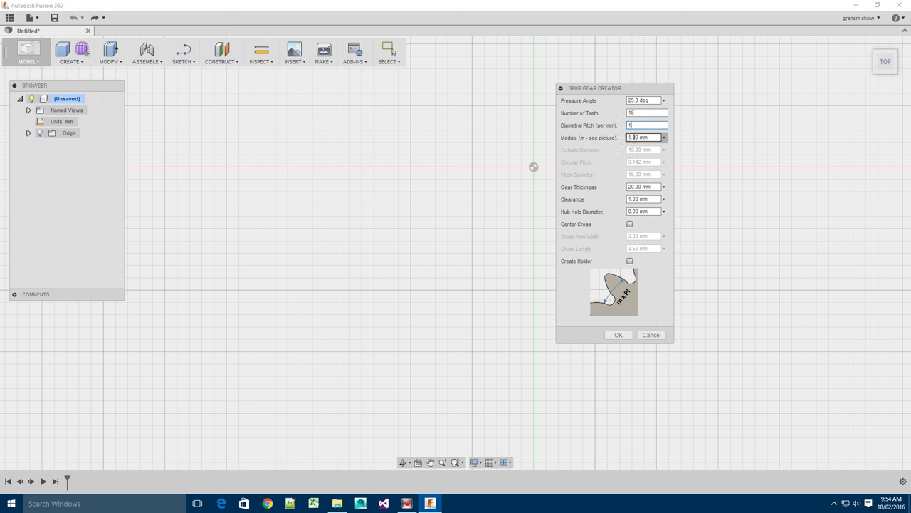
{"action": "left_click", "coordinate": [644, 125]}
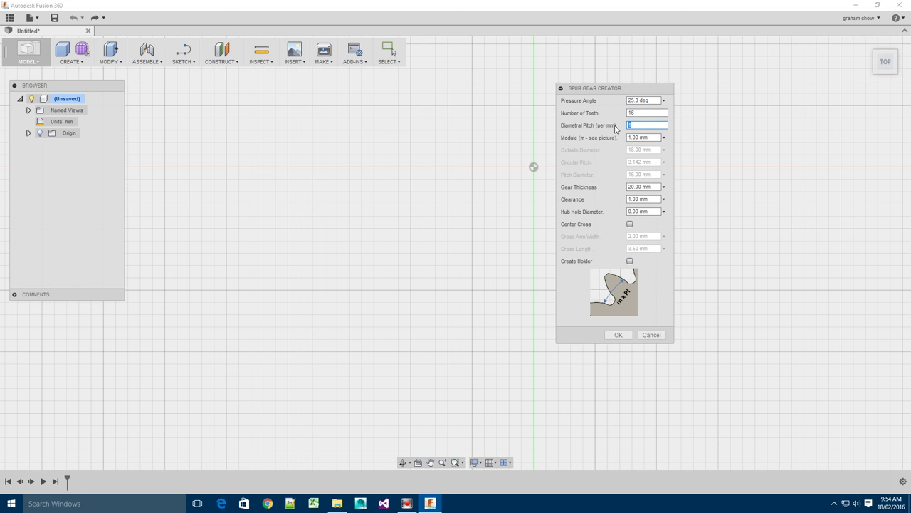
{"action": "type", "text": "0.25"}
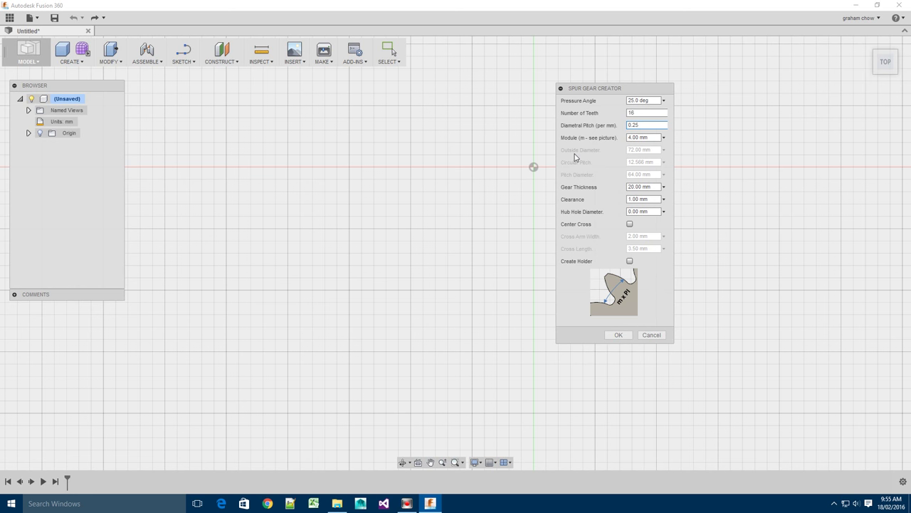
{"action": "mouse_move", "coordinate": [660, 173]}
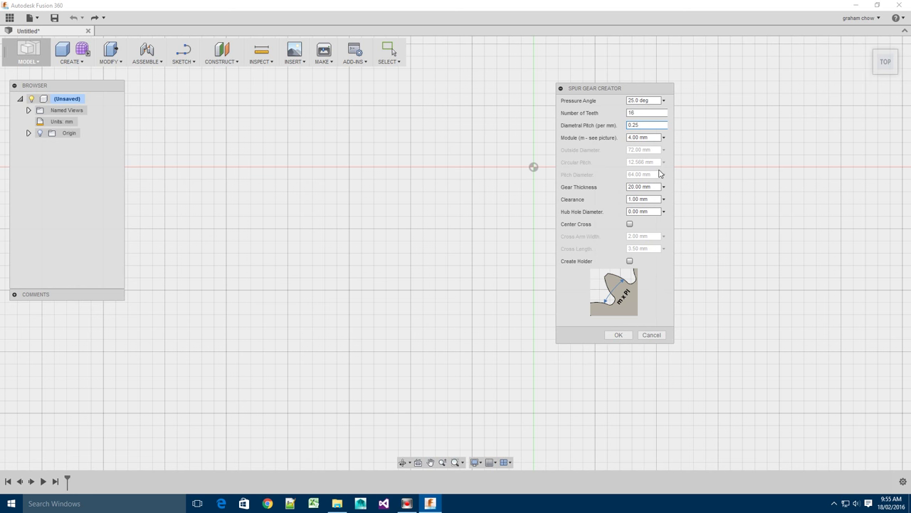
Enable the Center Cross option so the cross arm width and length become editable
{"action": "left_click", "coordinate": [641, 187]}
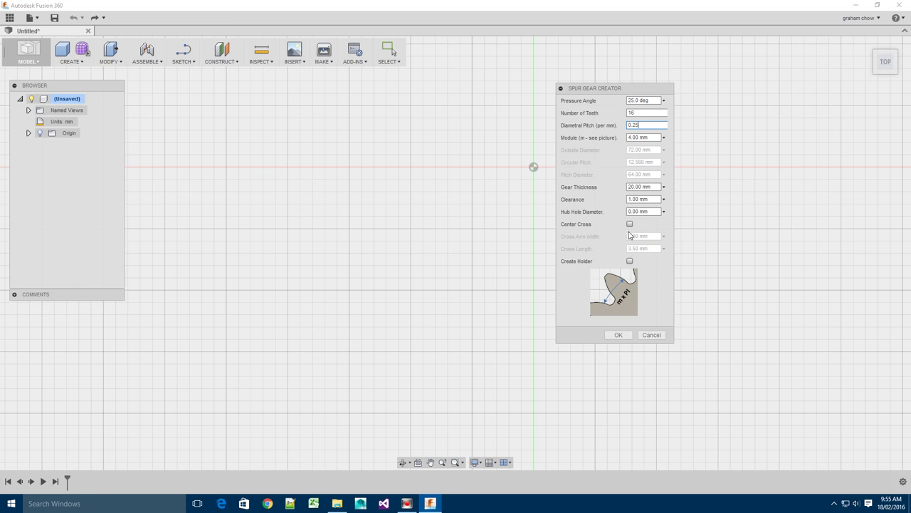
{"action": "left_click", "coordinate": [629, 224]}
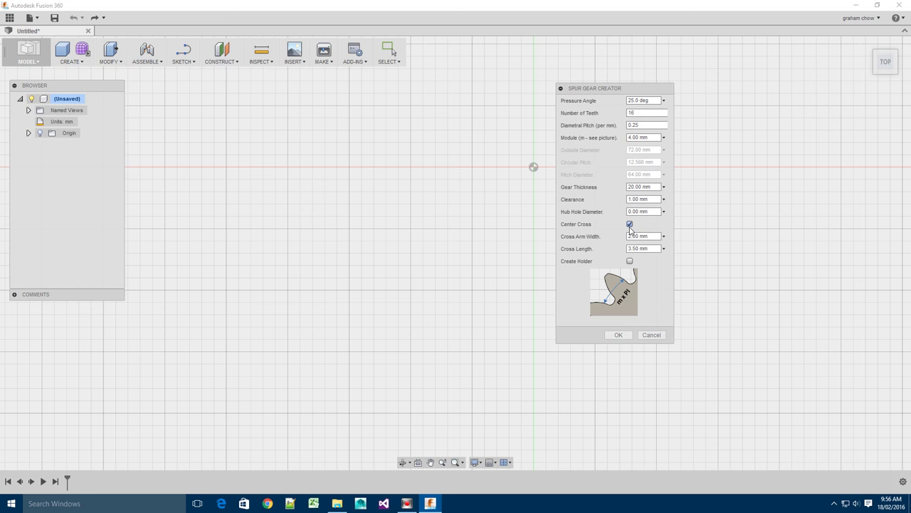
{"action": "left_click", "coordinate": [629, 224]}
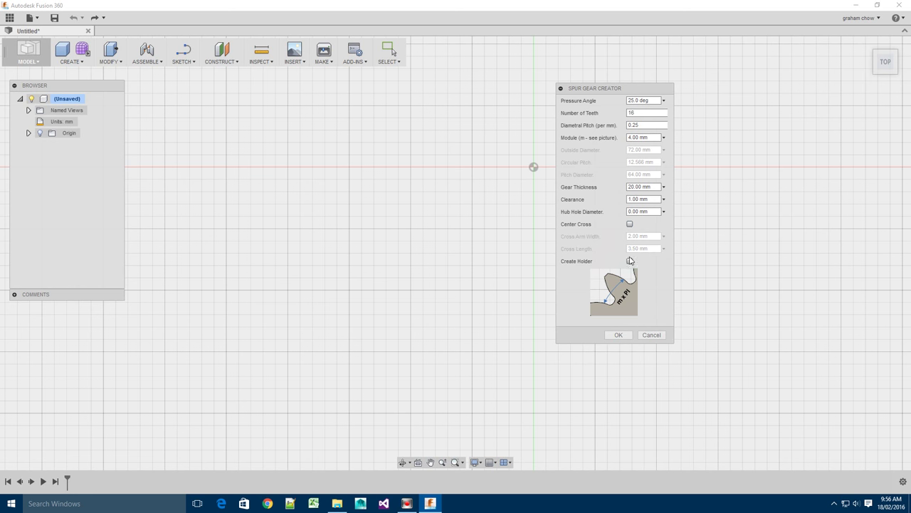
{"action": "left_click", "coordinate": [630, 260]}
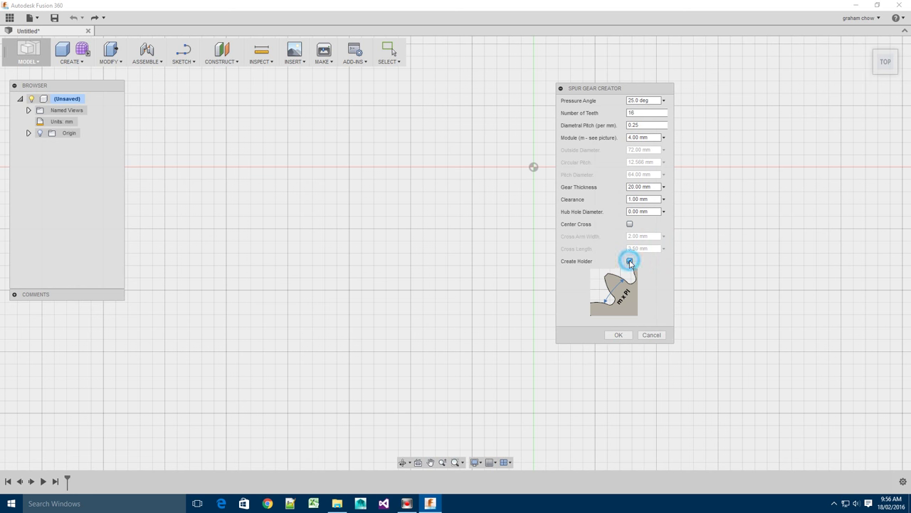
{"action": "left_click", "coordinate": [629, 261]}
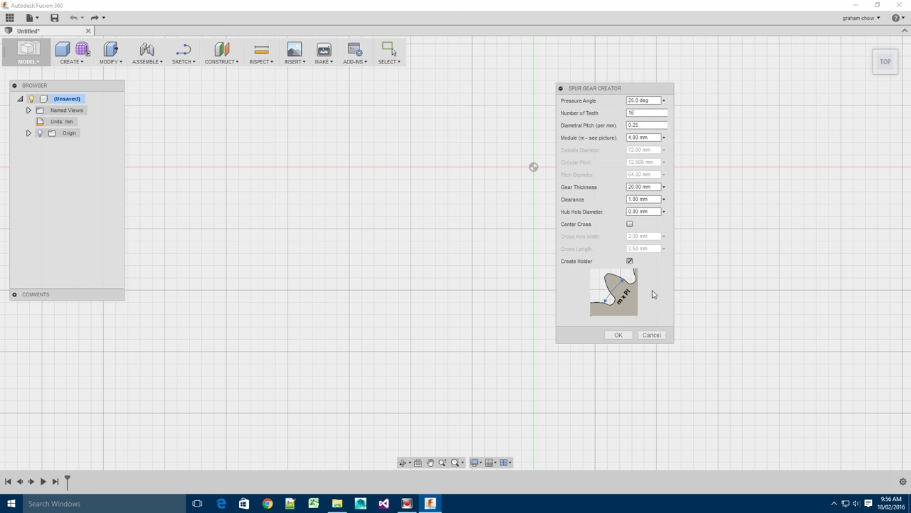
{"action": "left_click", "coordinate": [629, 261]}
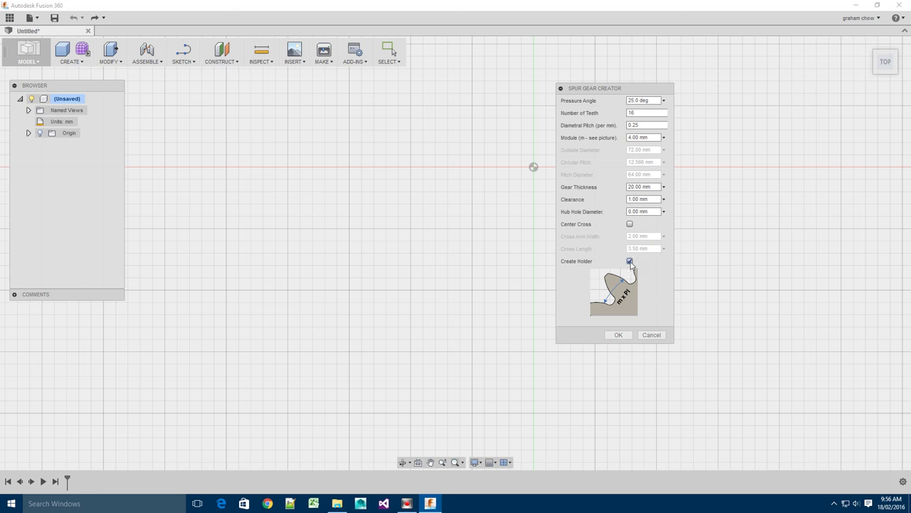
{"action": "left_click", "coordinate": [630, 261]}
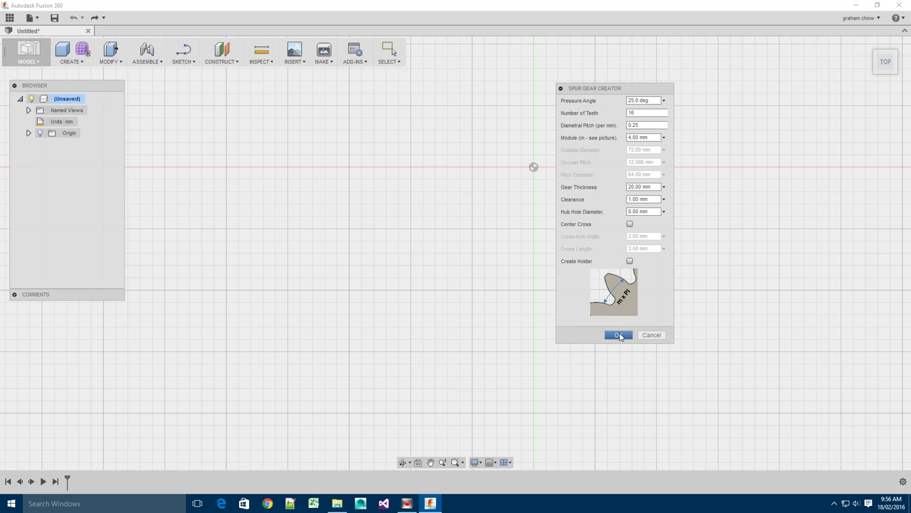
Generate the 16-tooth gear body with these settings and bring up its marking menu
{"action": "left_click", "coordinate": [616, 335]}
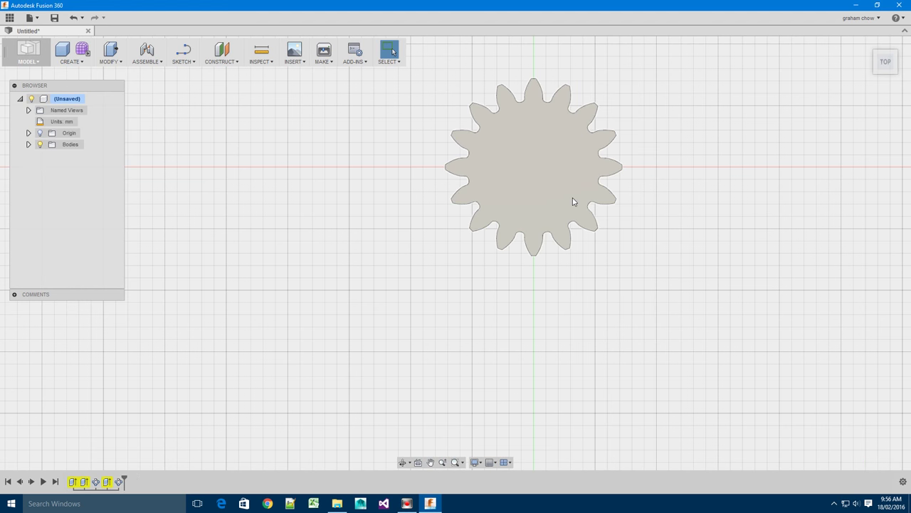
{"action": "left_click", "coordinate": [573, 199]}
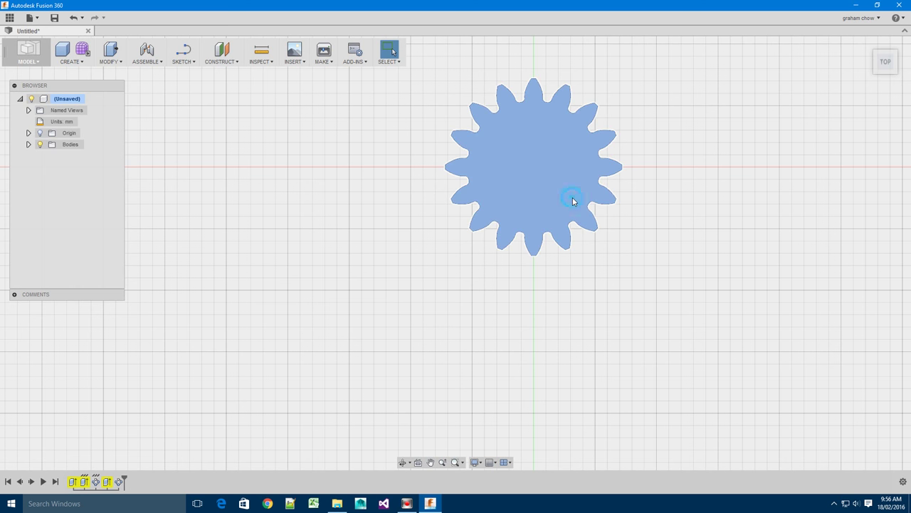
{"action": "right_click", "coordinate": [573, 201]}
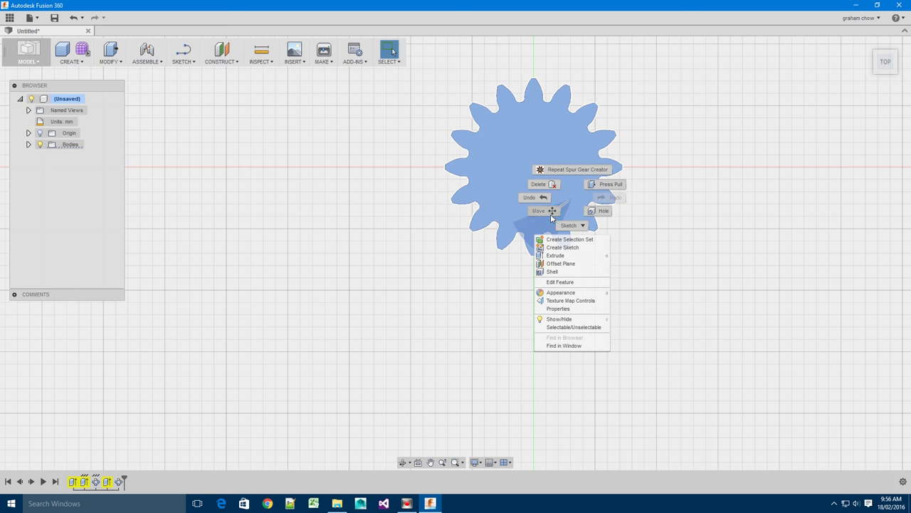
Move the gear body about 96.7 mm to the right of the origin and confirm
{"action": "left_click", "coordinate": [539, 210]}
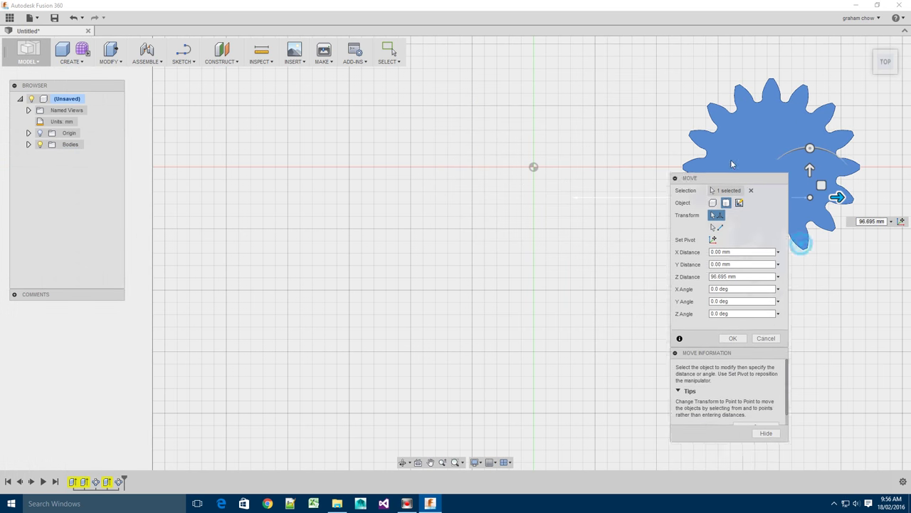
{"action": "left_click", "coordinate": [731, 338]}
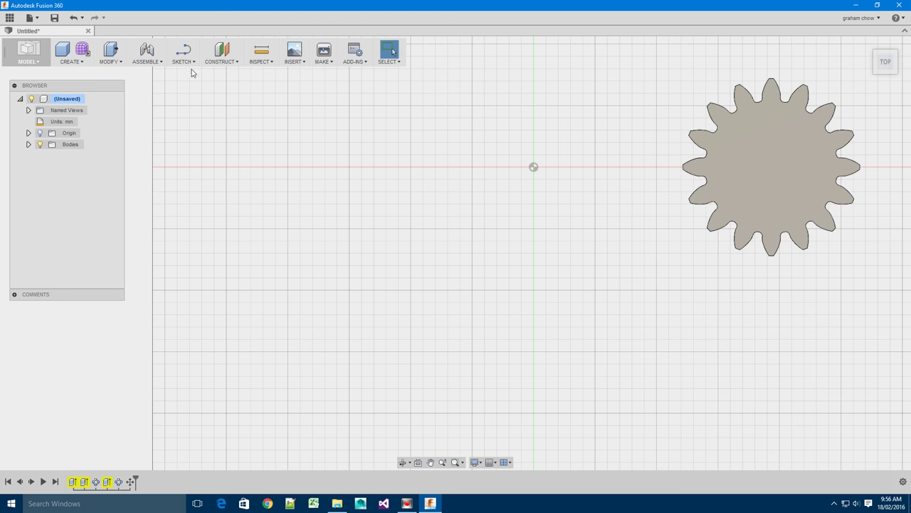
Create a second 16-tooth spur gear with the Create Holder option turned on
{"action": "left_click", "coordinate": [71, 51]}
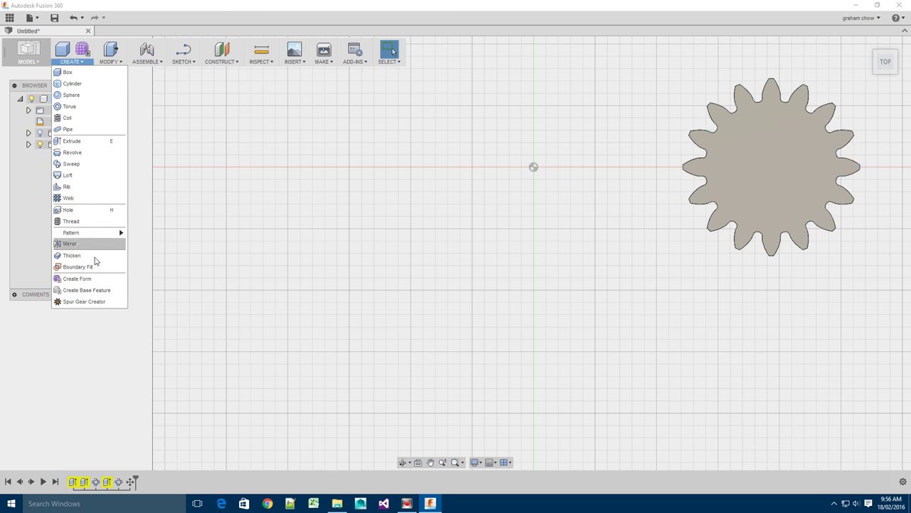
{"action": "left_click", "coordinate": [84, 301]}
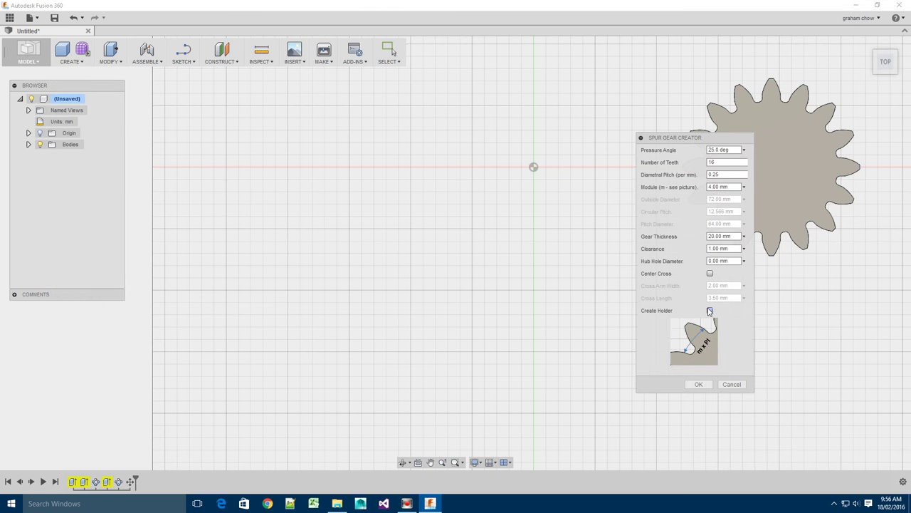
{"action": "left_click", "coordinate": [710, 309]}
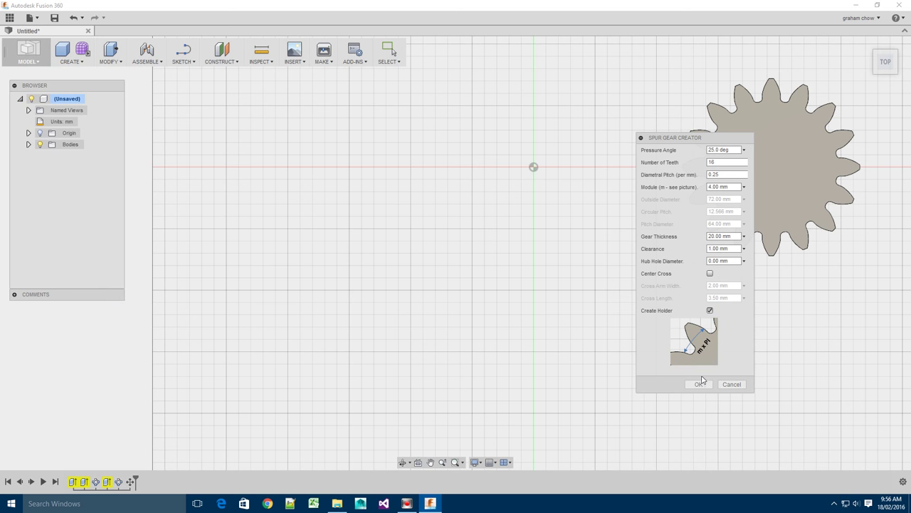
{"action": "mouse_move", "coordinate": [705, 354]}
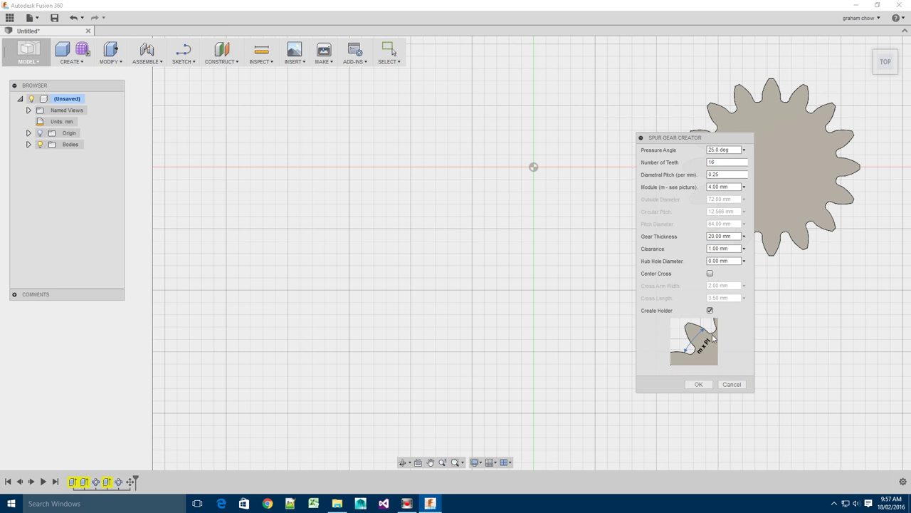
{"action": "mouse_move", "coordinate": [698, 331]}
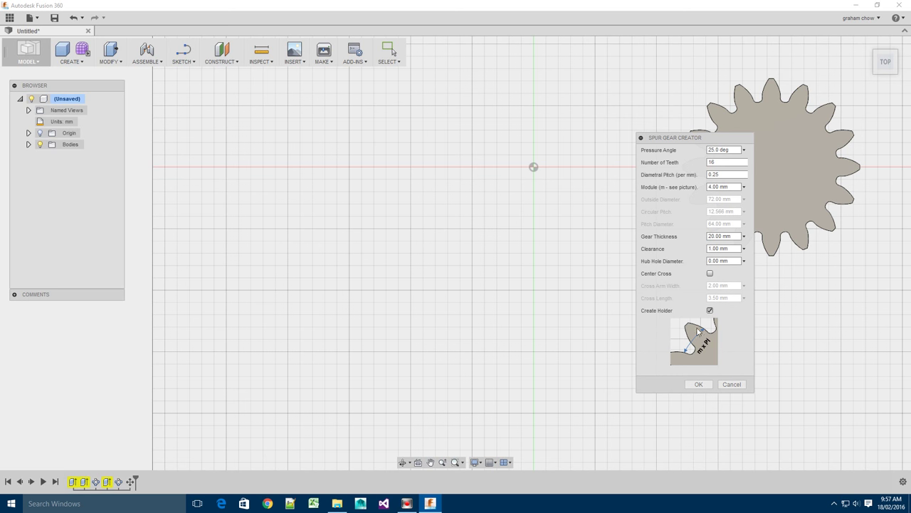
{"action": "mouse_move", "coordinate": [697, 360]}
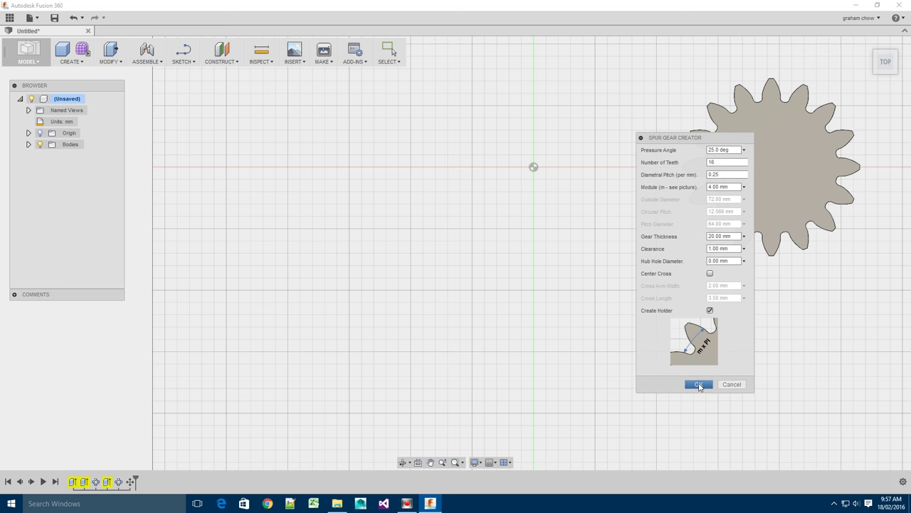
{"action": "left_click", "coordinate": [698, 385]}
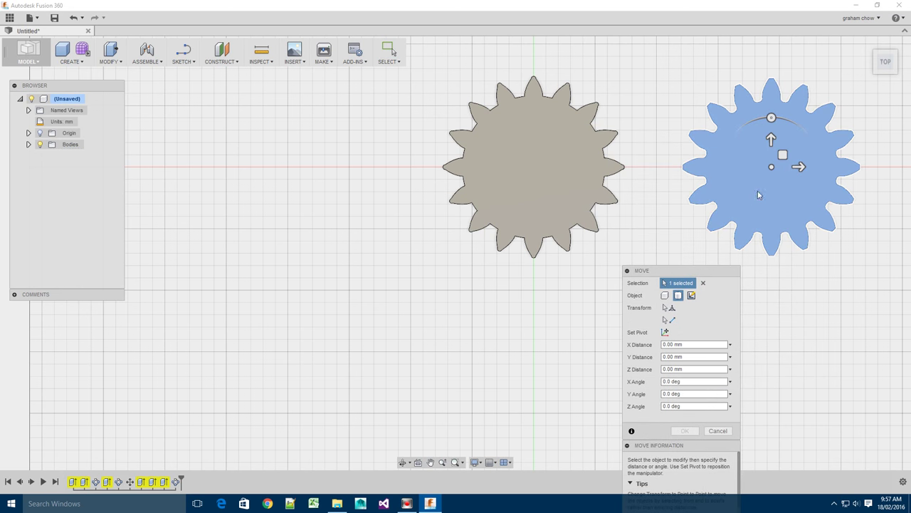
Drag the first gear left to about -51 mm so its teeth partly overlap the new gear
{"action": "left_click_drag", "start_coordinate": [798, 167], "coordinate": [562, 167]}
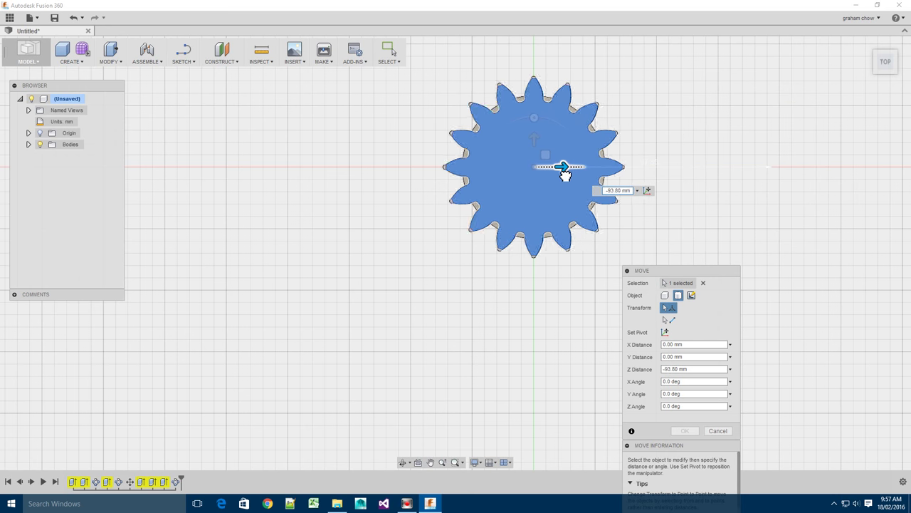
{"action": "left_click_drag", "start_coordinate": [563, 165], "coordinate": [565, 175]}
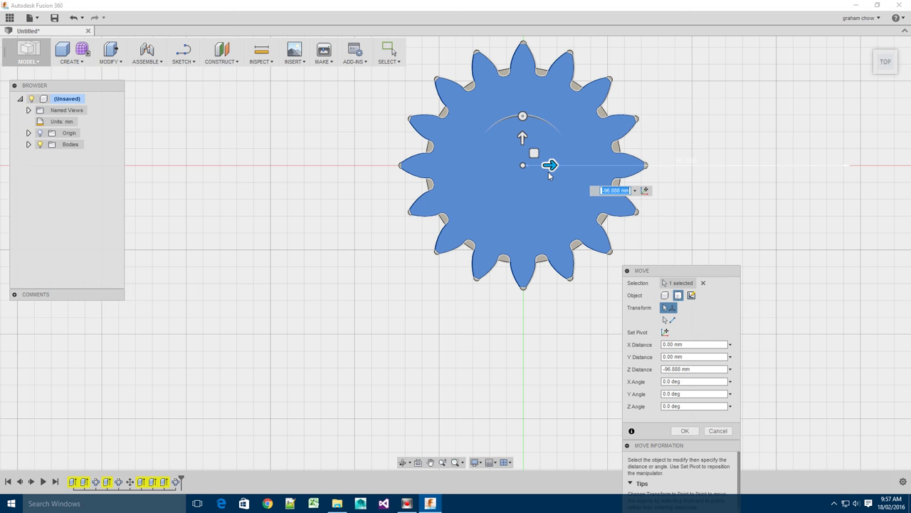
{"action": "mouse_move", "coordinate": [649, 279]}
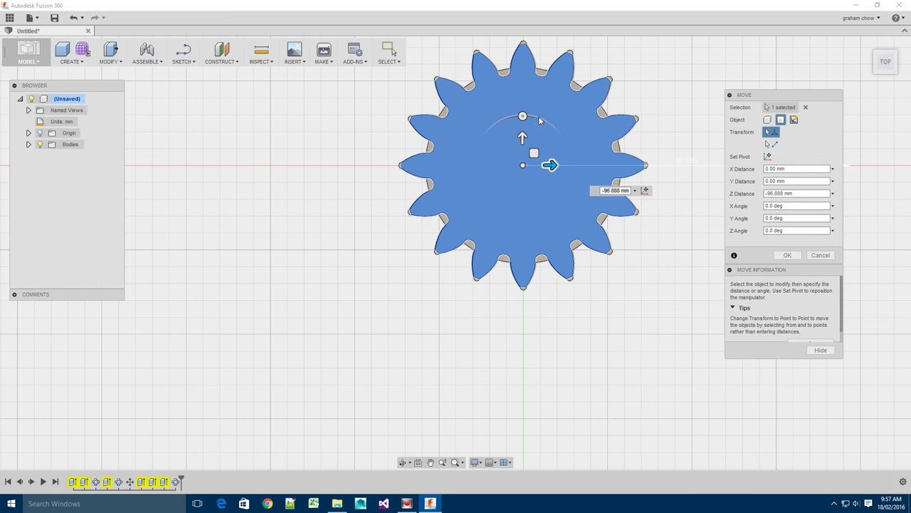
{"action": "mouse_move", "coordinate": [621, 296]}
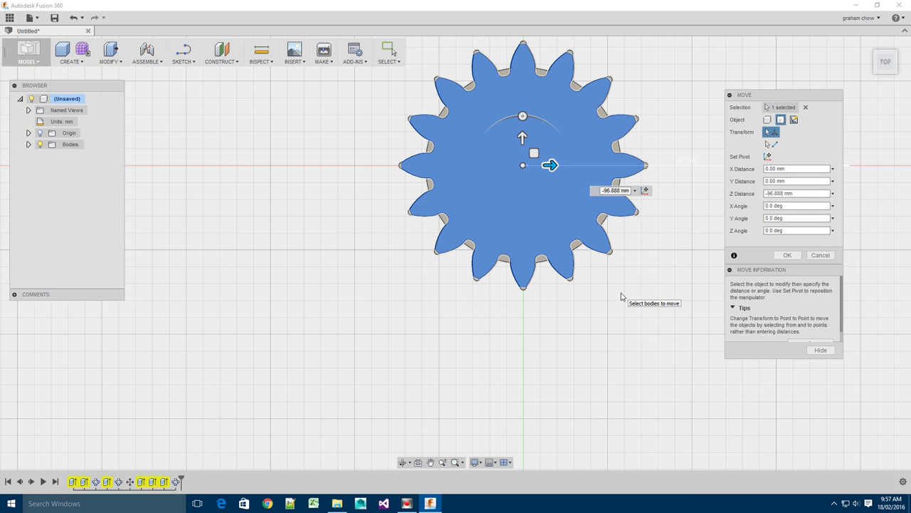
{"action": "mouse_move", "coordinate": [555, 184]}
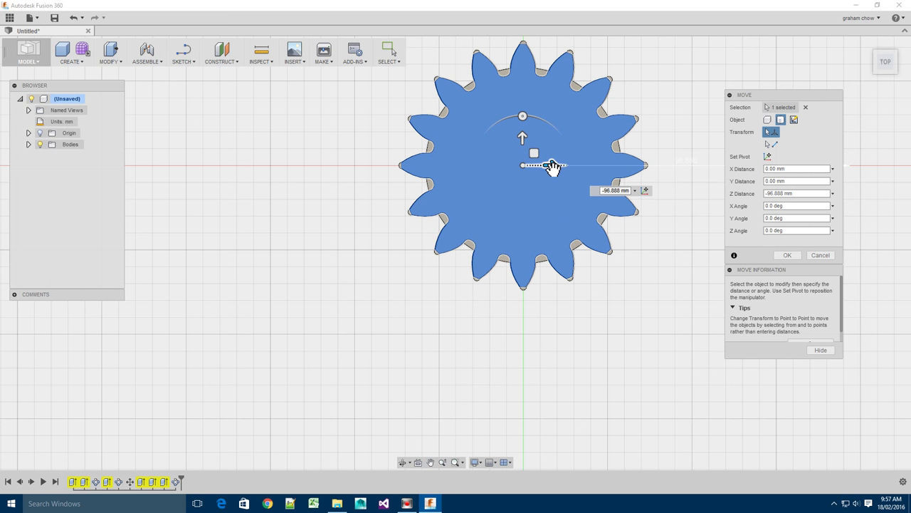
{"action": "left_click_drag", "start_coordinate": [554, 166], "coordinate": [704, 166]}
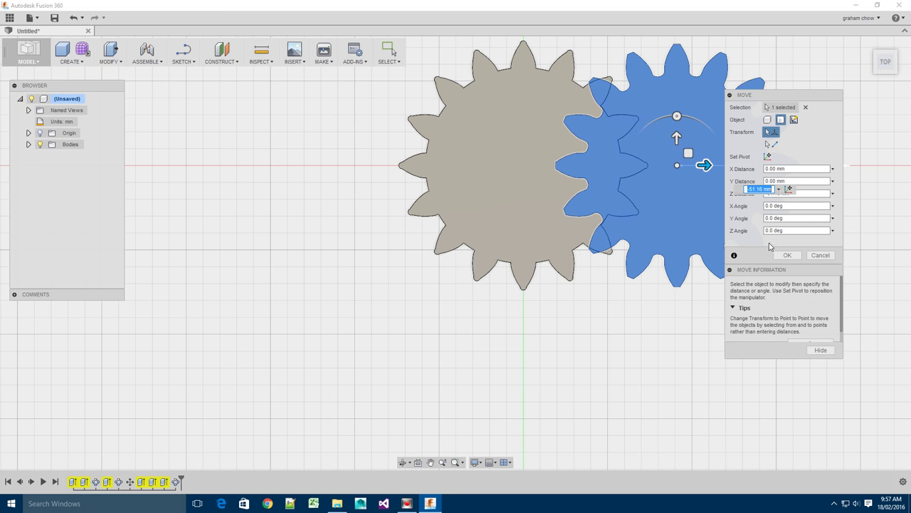